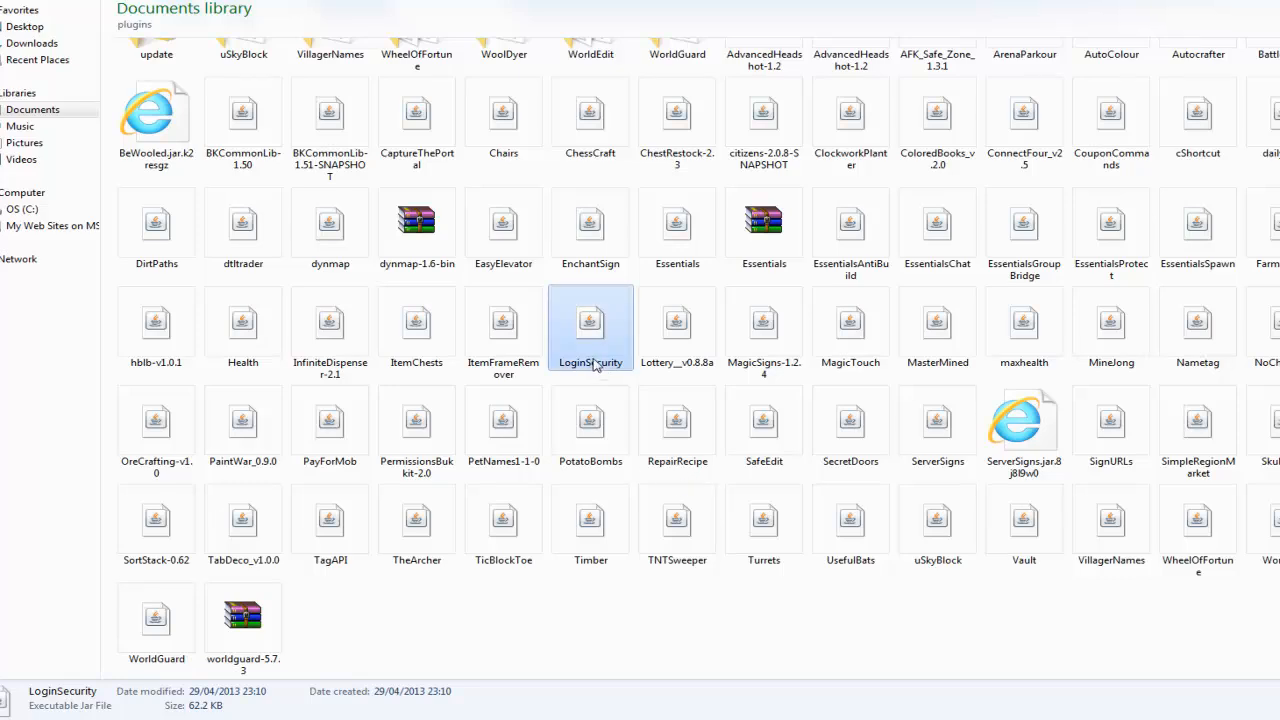
pyautogui.moveTo(620, 356)
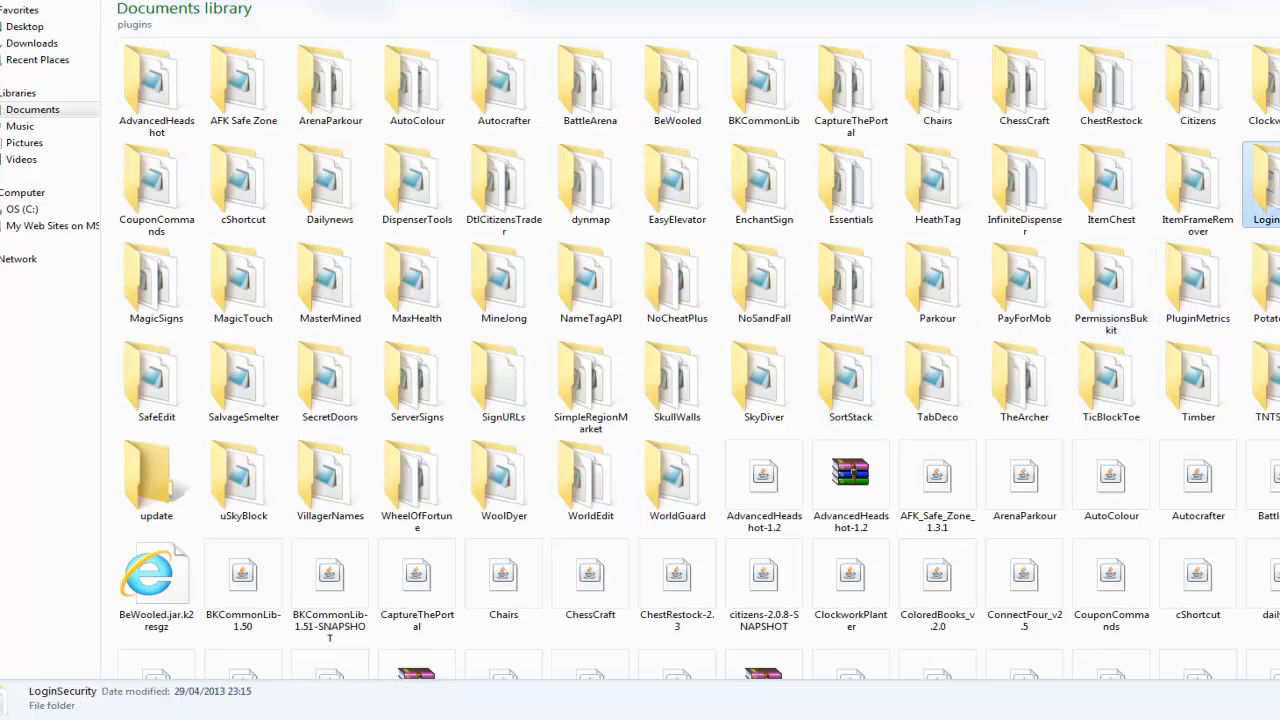
# Open config.yml from the LoginSecurity folder in Notepad++ via its context menu.
pyautogui.rightClick(156, 80)
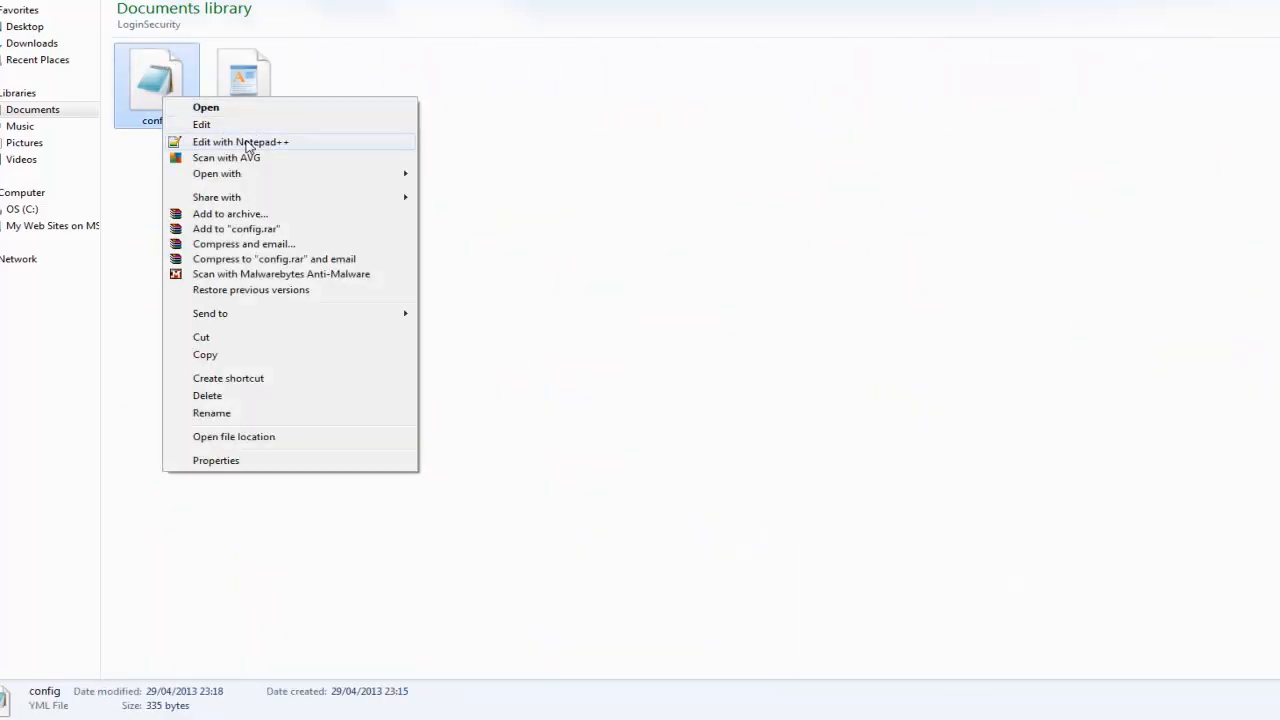
pyautogui.click(240, 140)
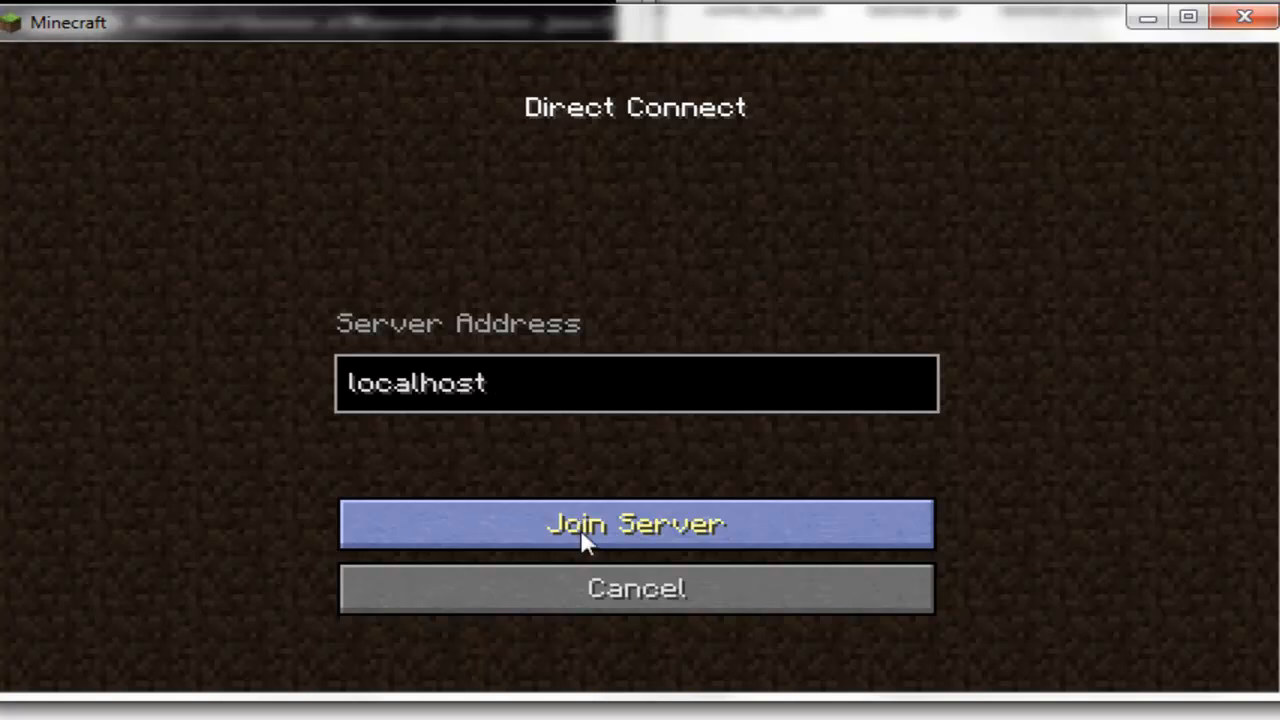
# Join the localhost server and begin the /register command in chat.
pyautogui.click(636, 524)
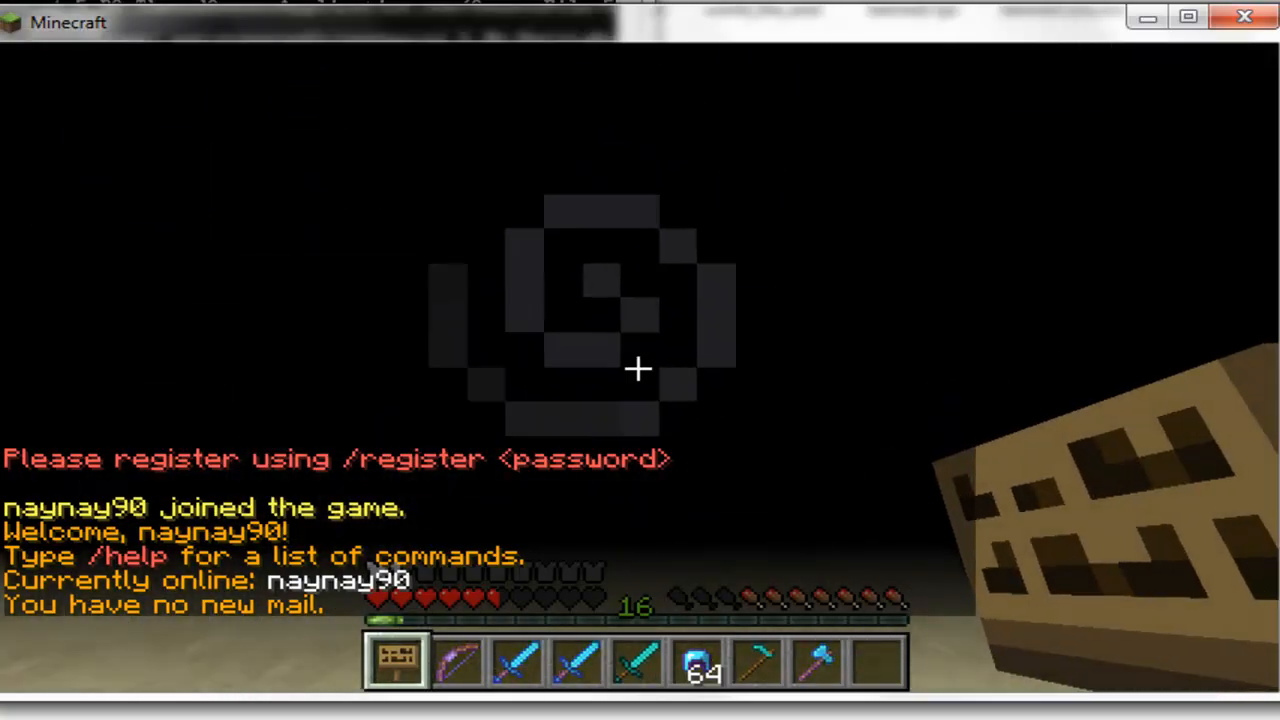
pyautogui.write('/regist')
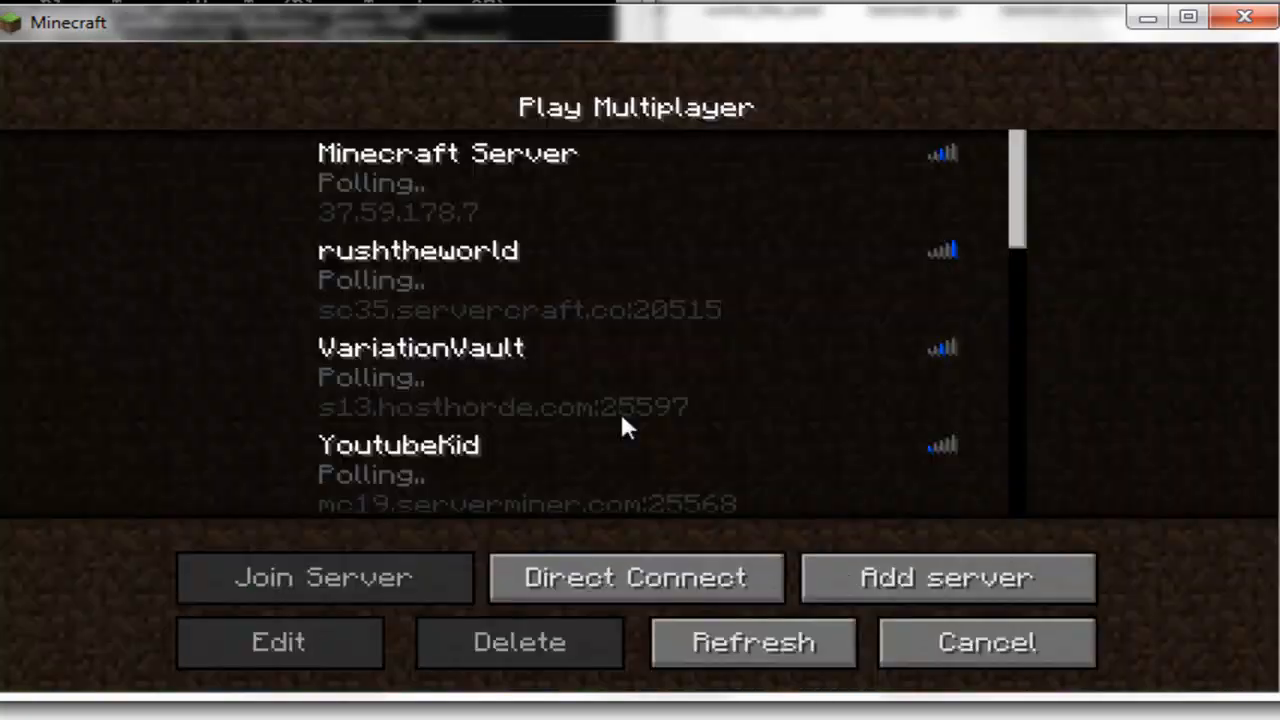
# Reconnect to localhost through Direct Connect and Join Server.
pyautogui.click(324, 576)
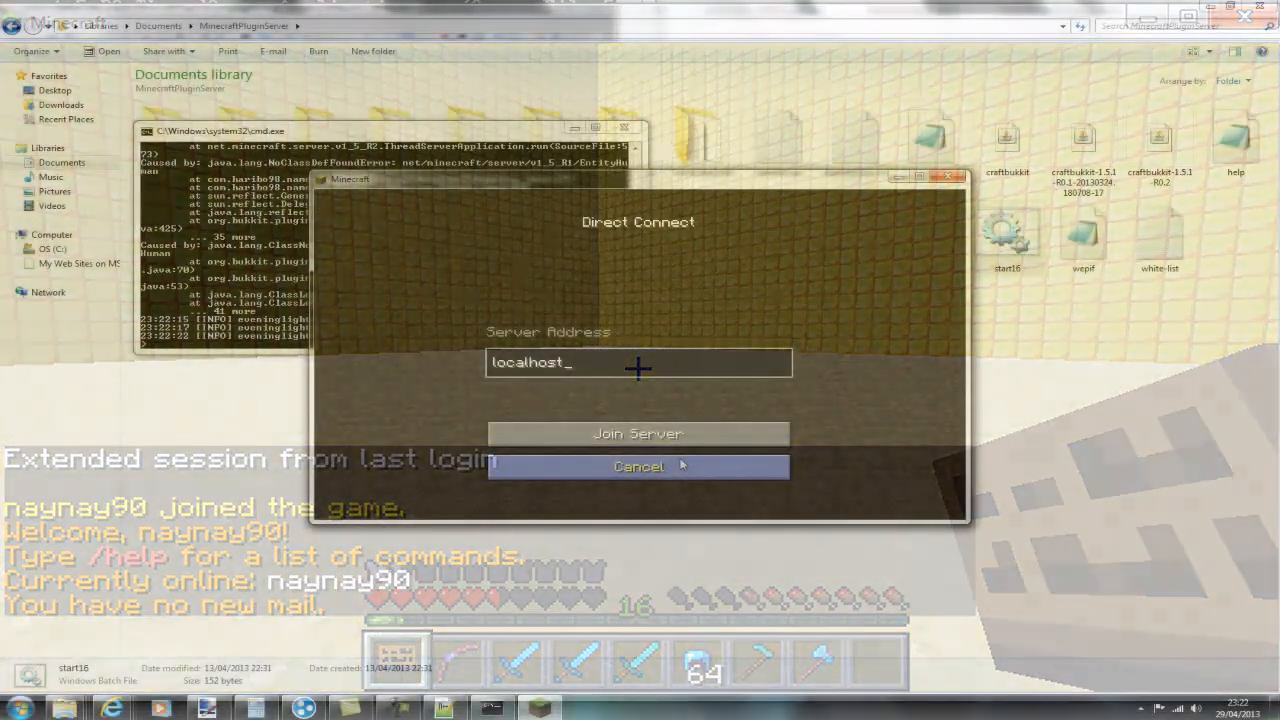
pyautogui.click(638, 432)
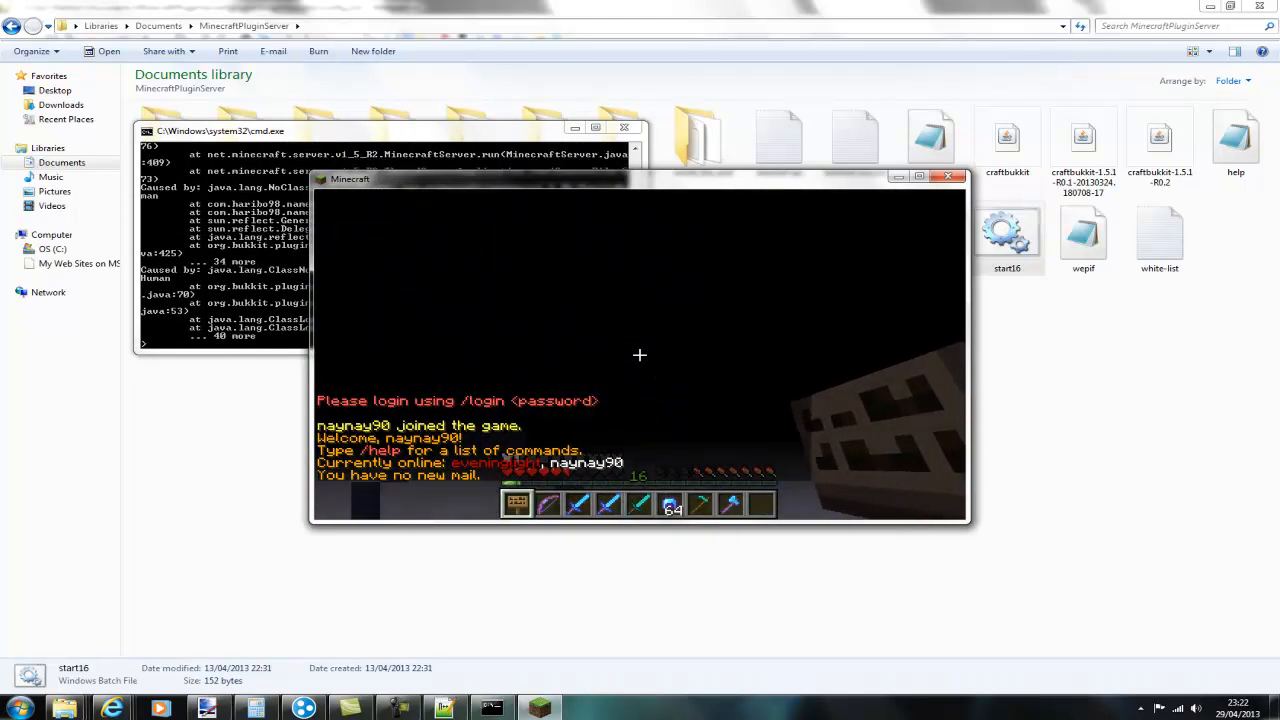
# Send '/login 1' in chat so the server confirms a successful login.
pyautogui.write('/')
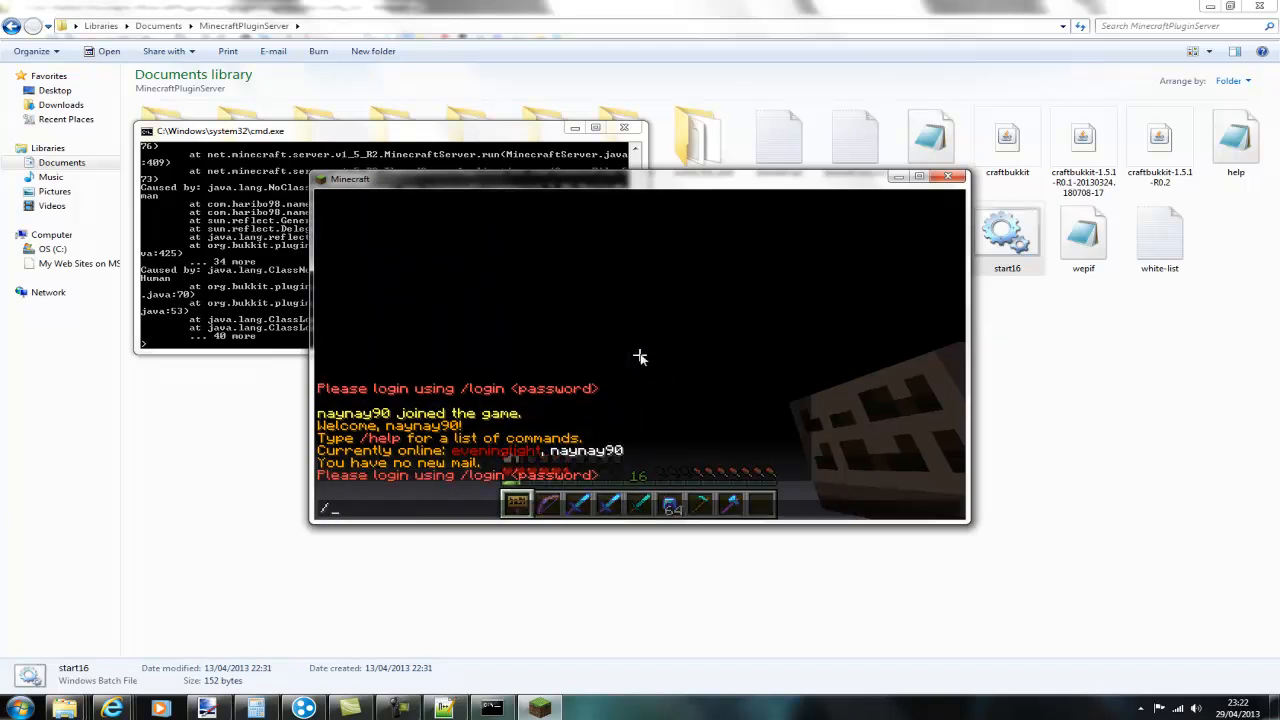
pyautogui.write('login 1')
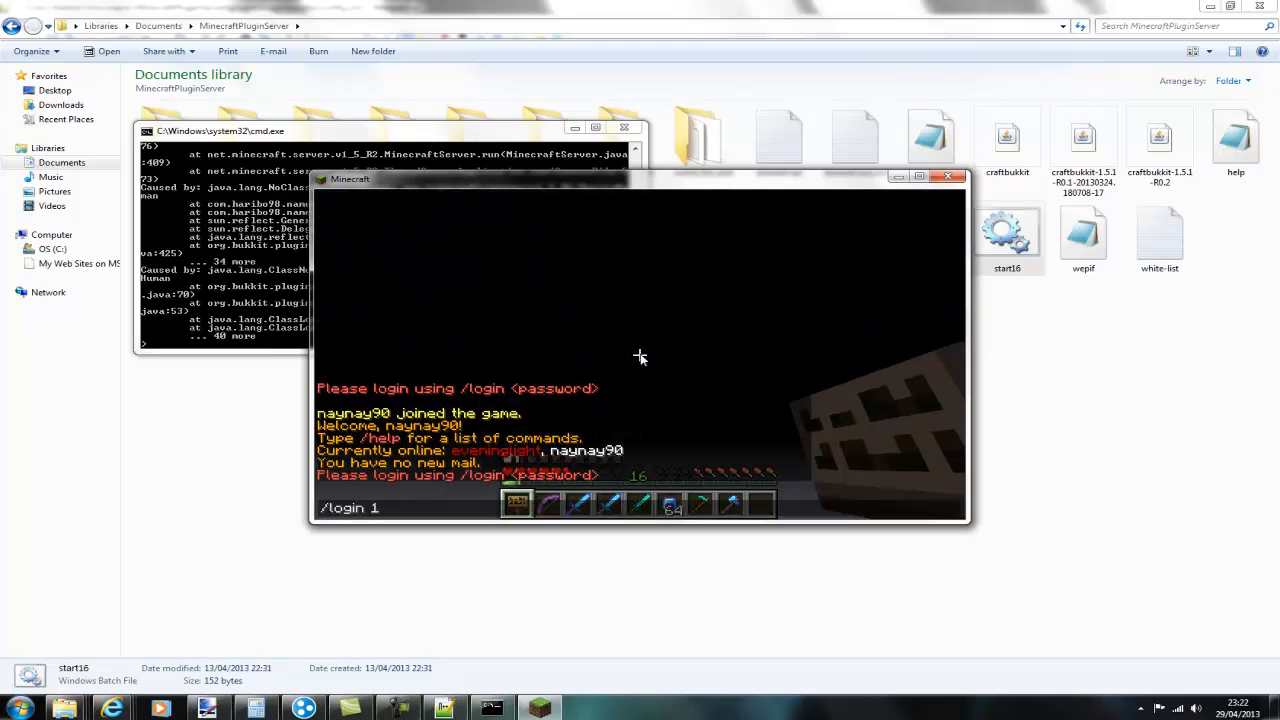
pyautogui.press('Return')
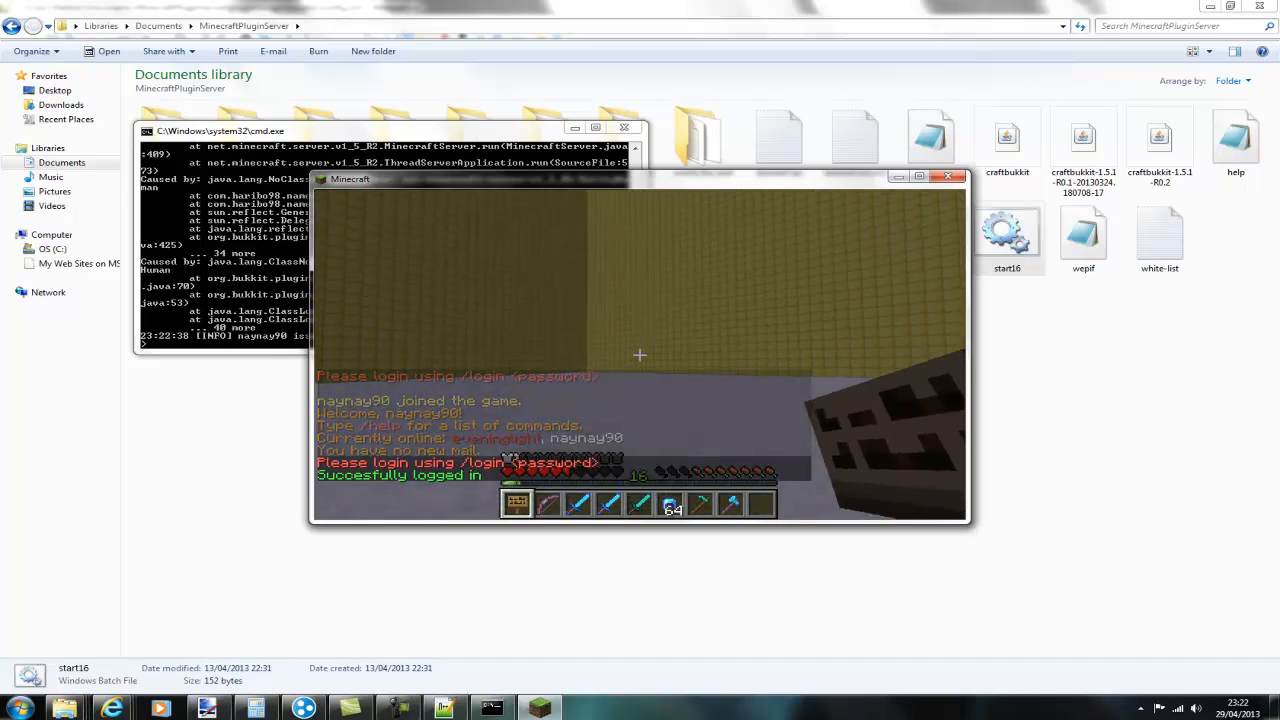